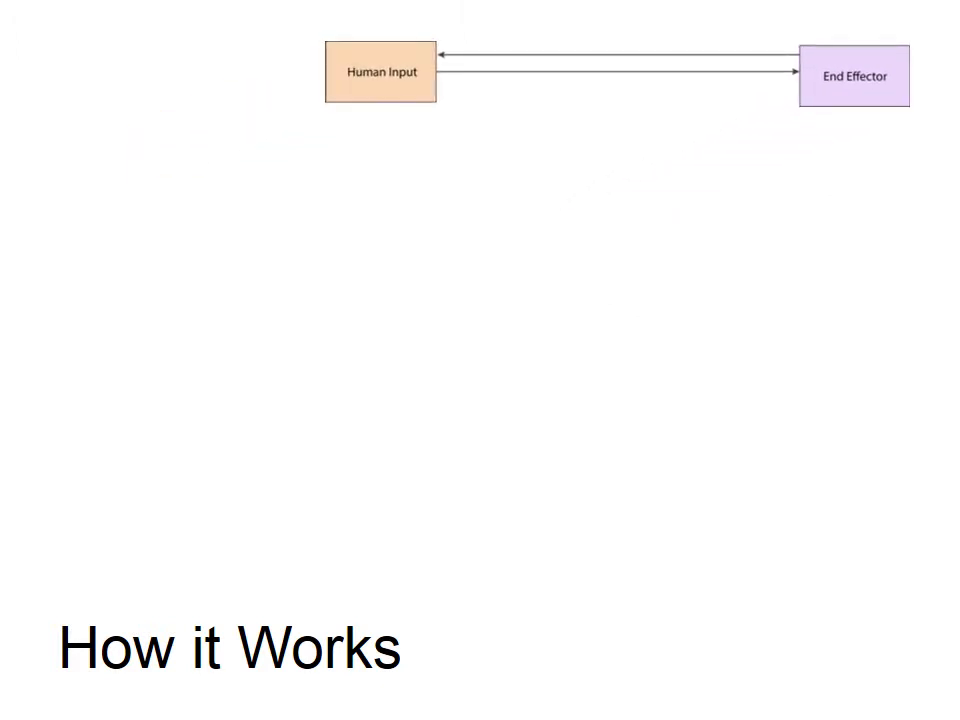
pyautogui.press('right')
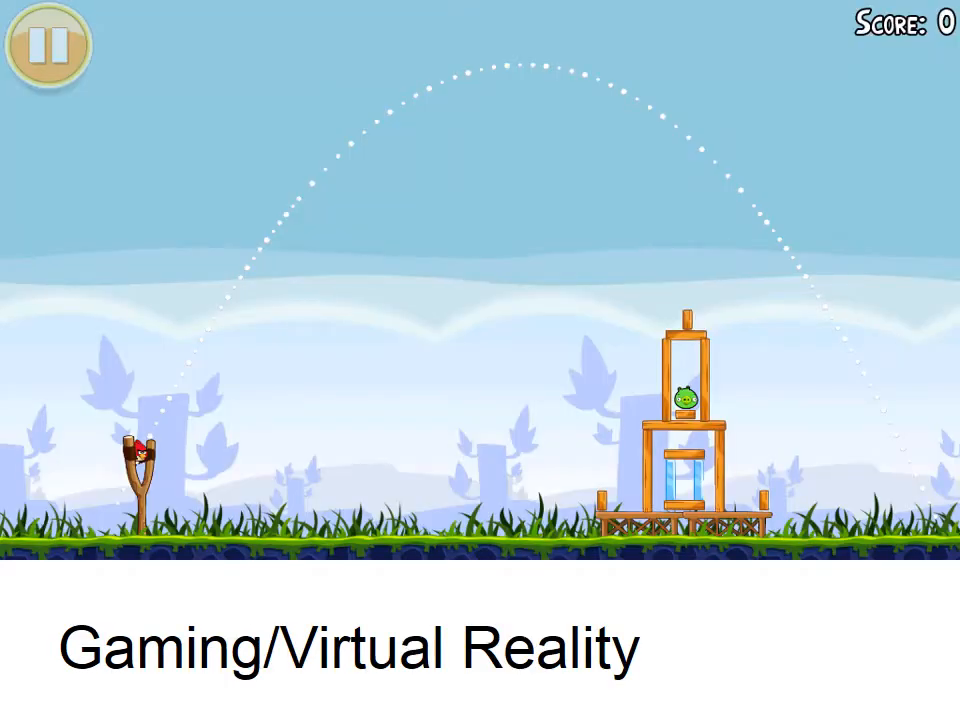